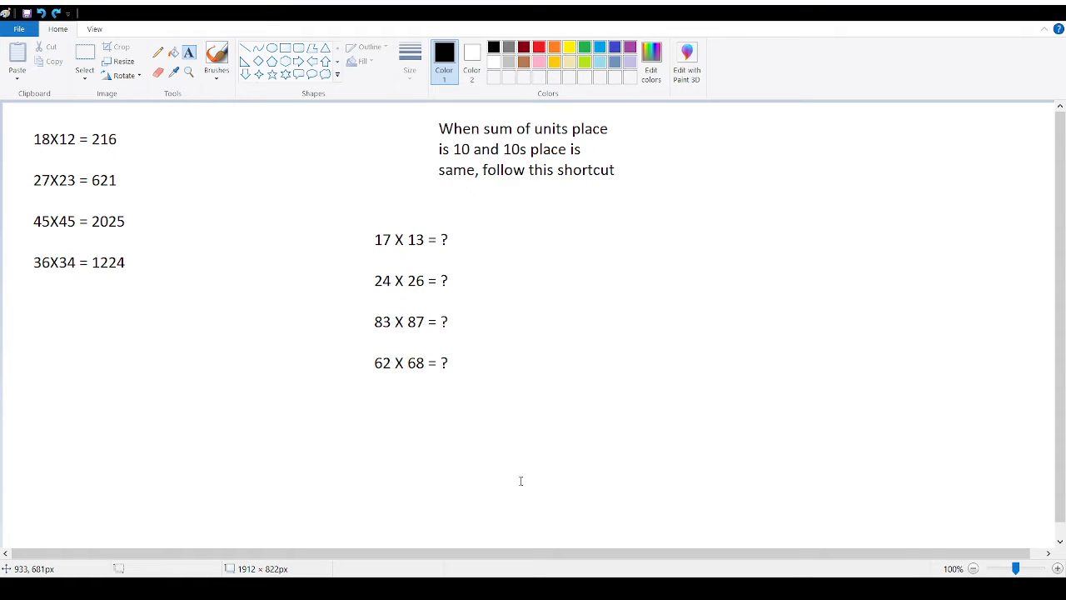
pyautogui.moveTo(74, 122)
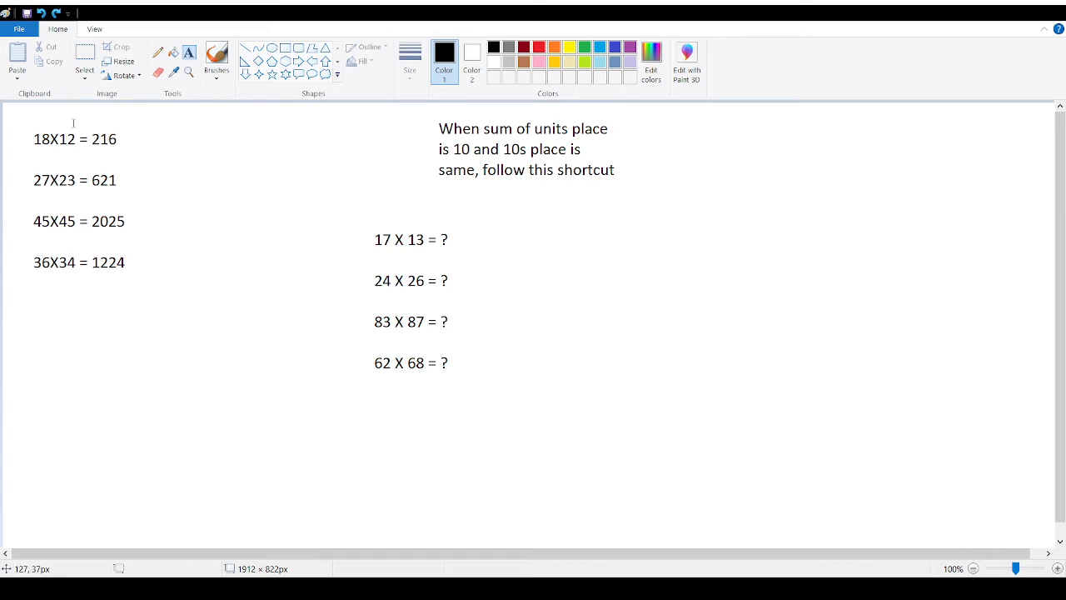
pyautogui.moveTo(154, 159)
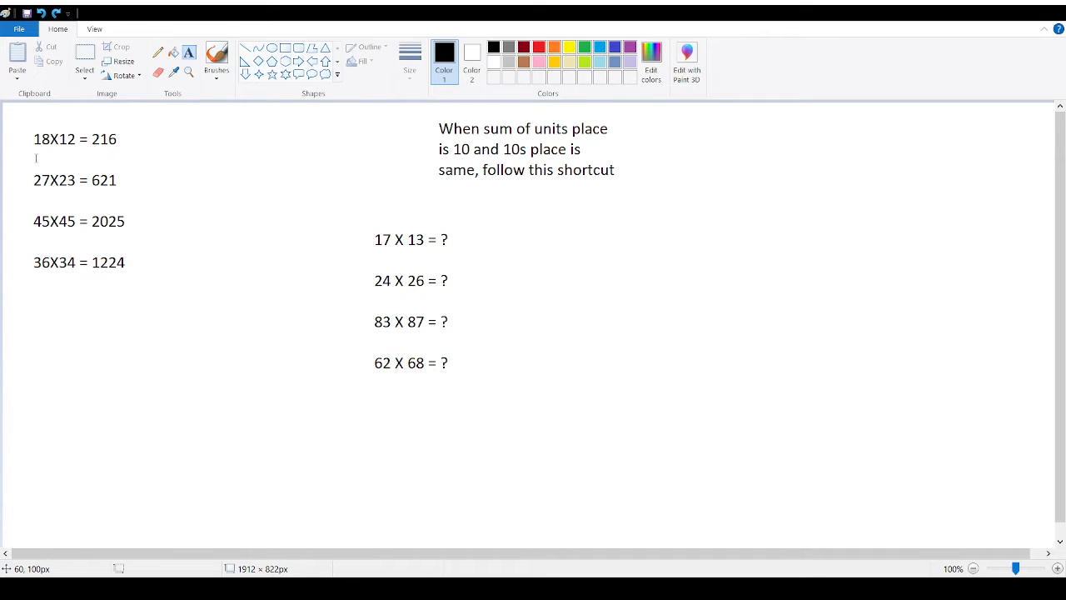
pyautogui.moveTo(418, 158)
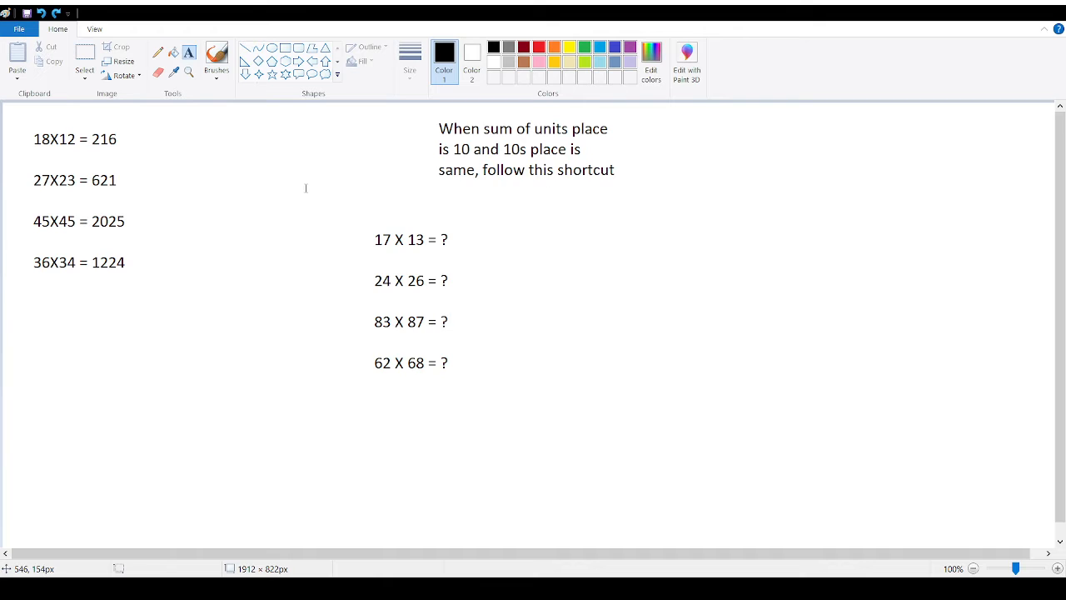
pyautogui.moveTo(256, 118)
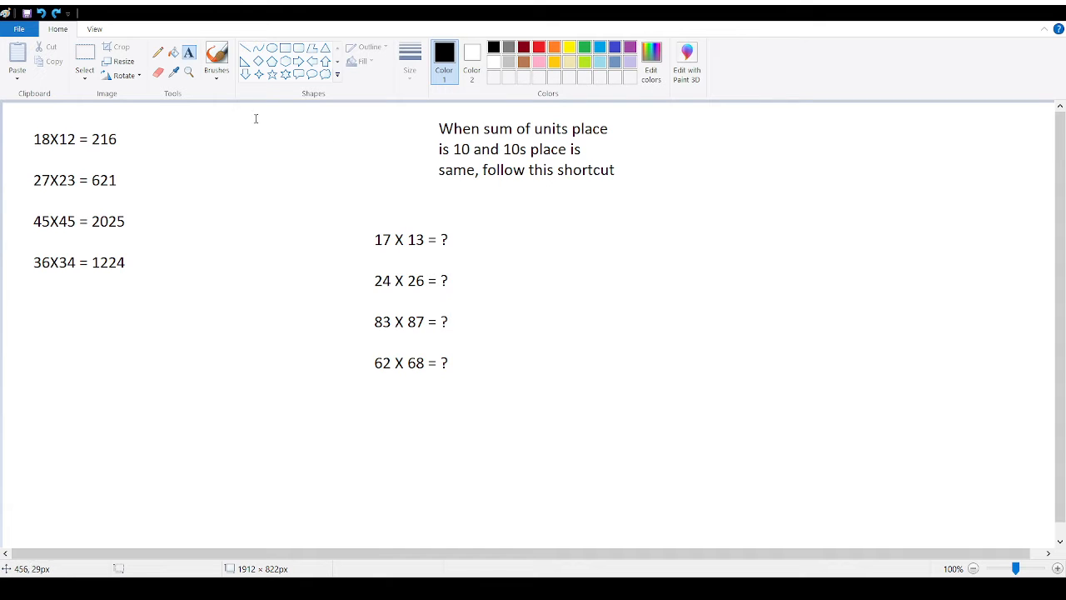
pyautogui.moveTo(140, 70)
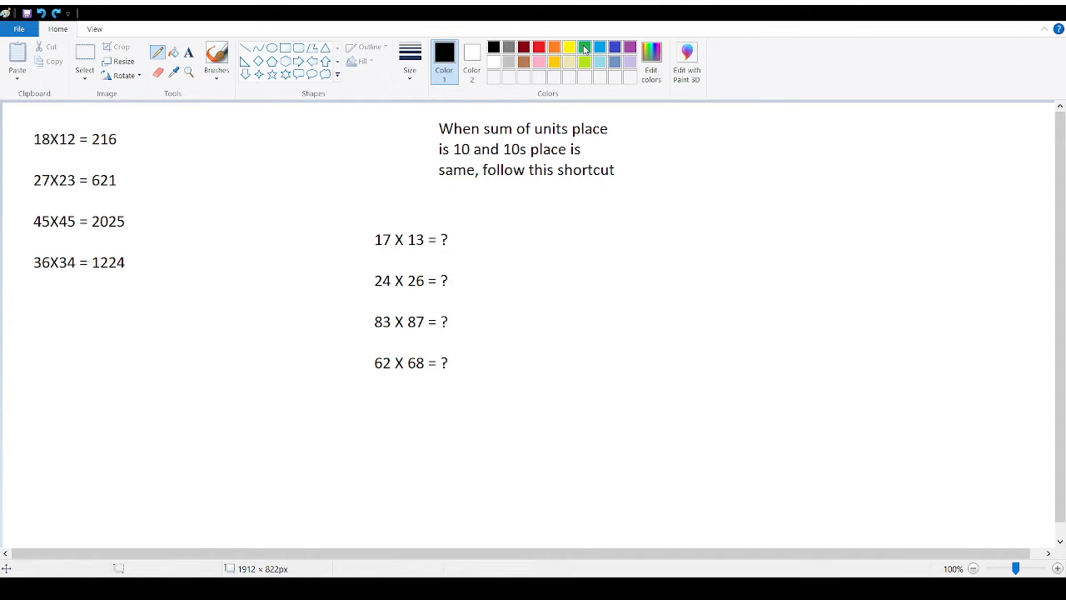
# - Switch the drawing colour to green in the Colors palette
pyautogui.click(584, 47)
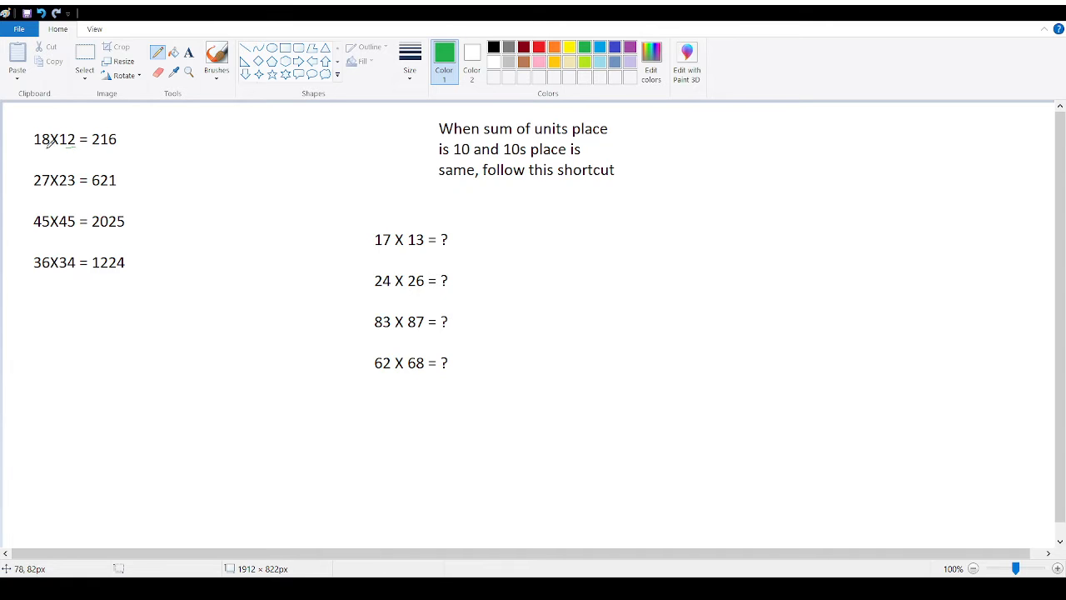
pyautogui.moveTo(56, 150)
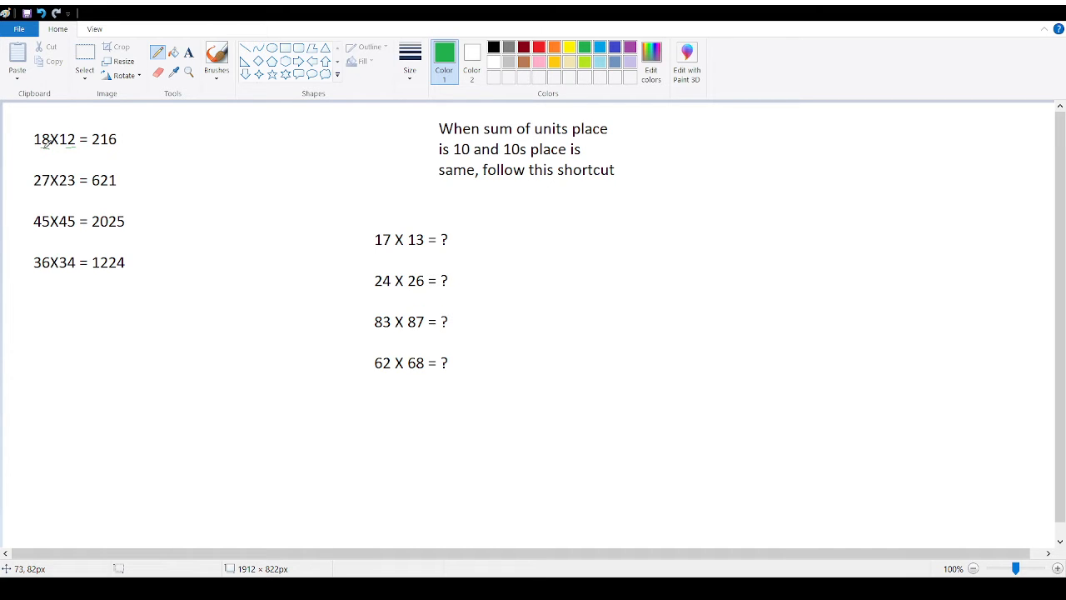
pyautogui.moveTo(94, 155)
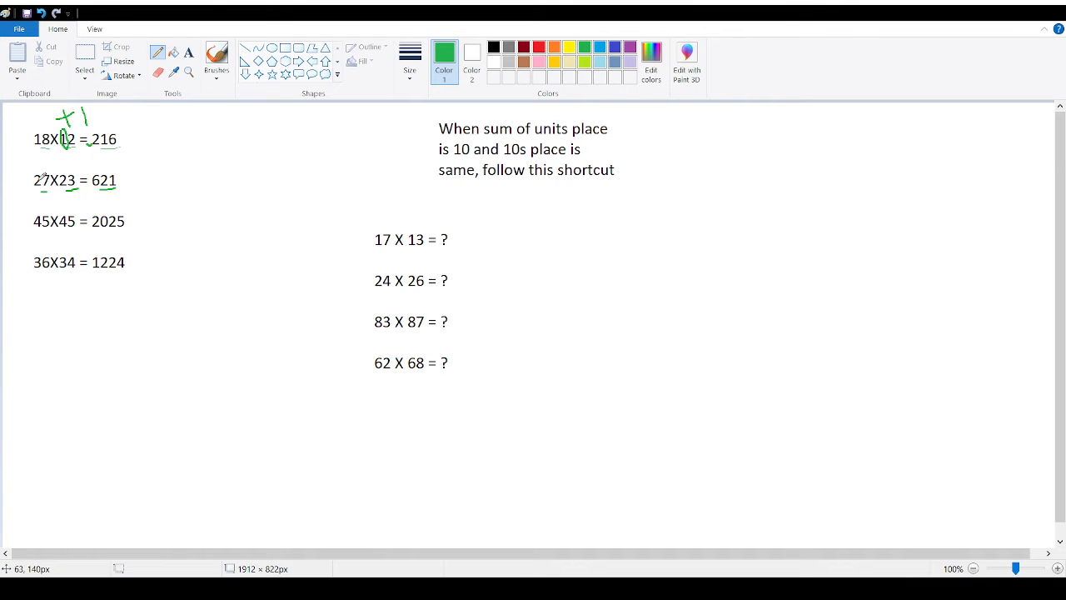
pyautogui.moveTo(67, 160)
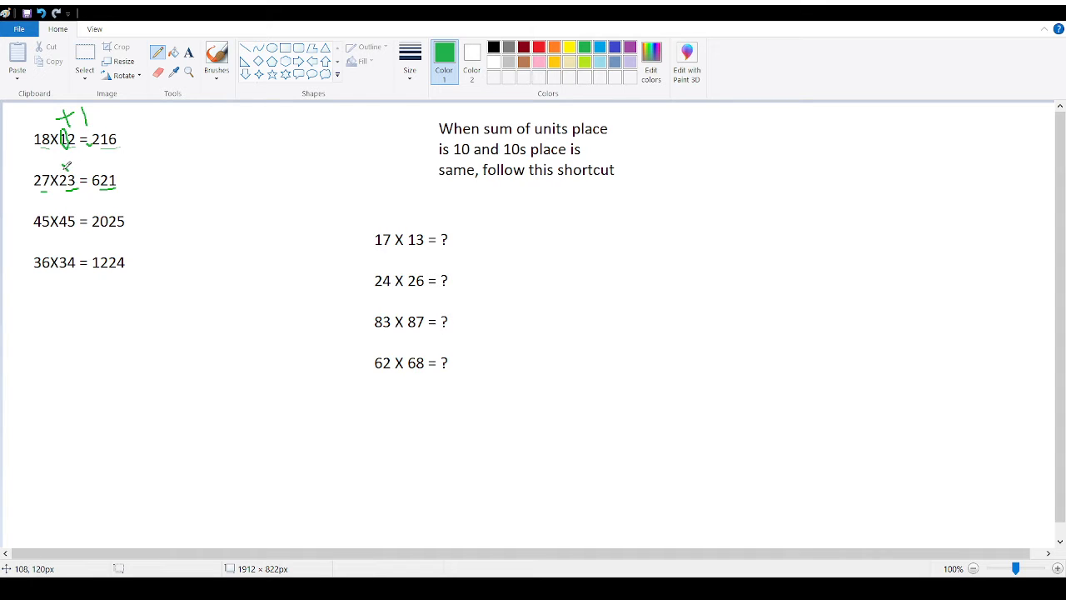
pyautogui.moveTo(74, 161)
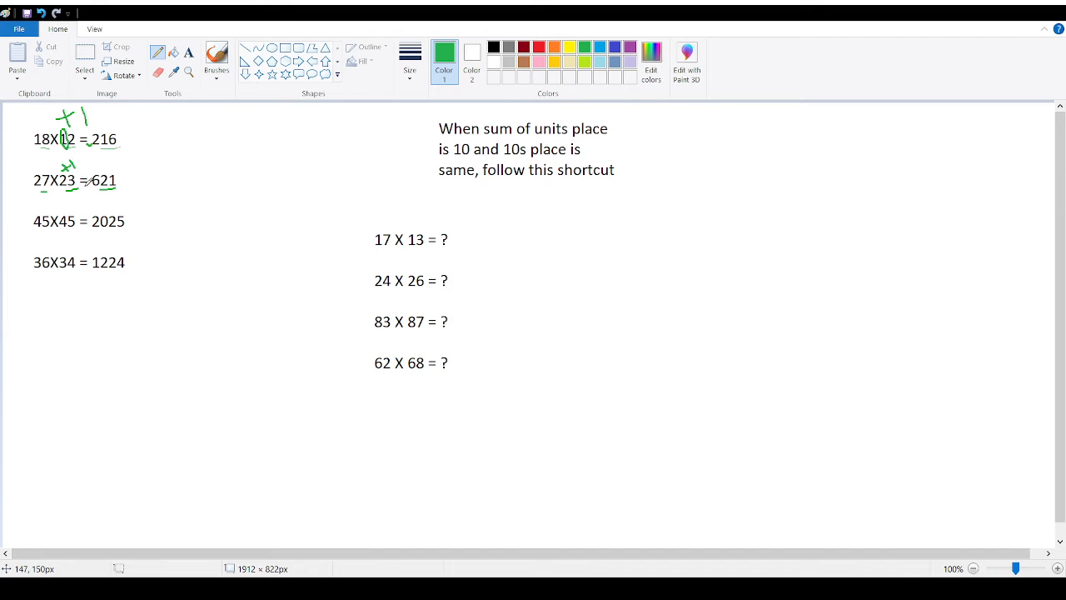
# - Draw a green underline marking the 27X23 = 621 example
pyautogui.moveTo(83, 187); pyautogui.dragTo(104, 190)
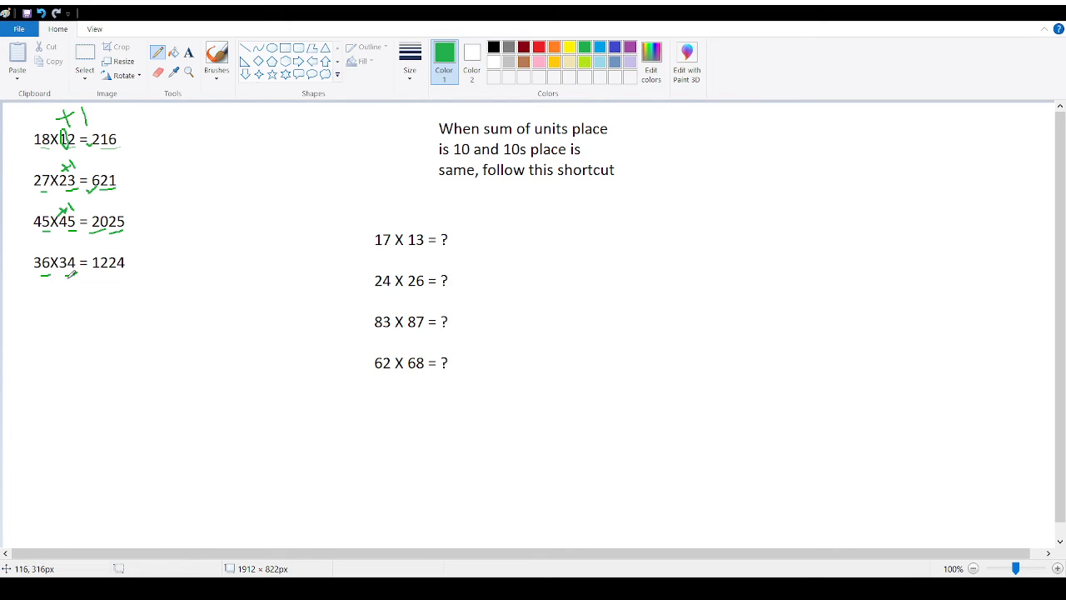
# - Underline the 36X34 = 1224 example with a green pencil stroke
pyautogui.moveTo(83, 277); pyautogui.dragTo(125, 275)
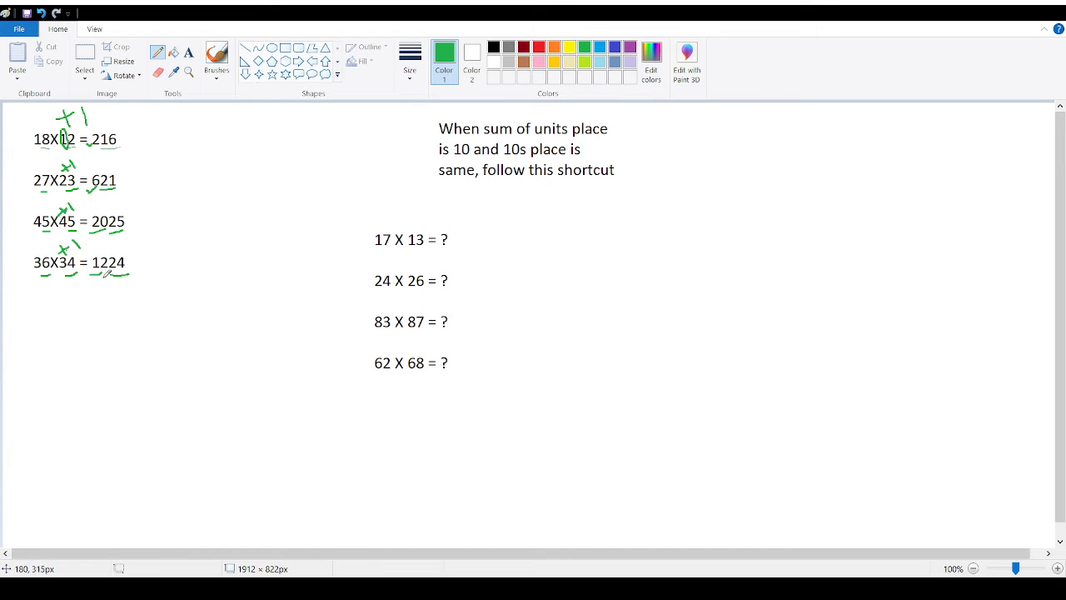
pyautogui.moveTo(427, 256)
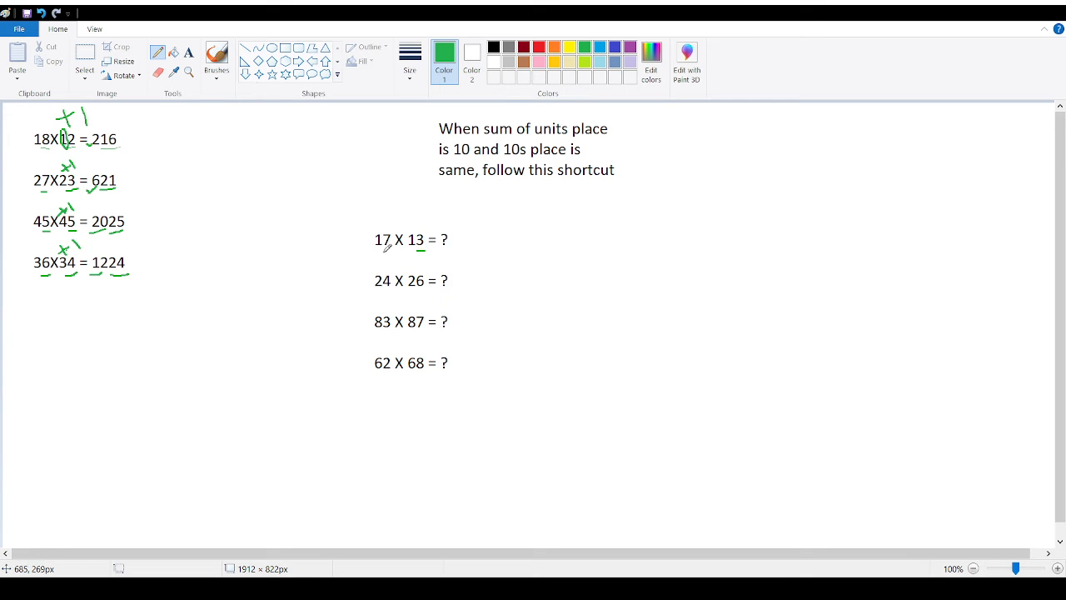
# - Underline the 17 in 17 X 13 and type the partial answer 21 beside it
pyautogui.moveTo(379, 253); pyautogui.dragTo(400, 249)
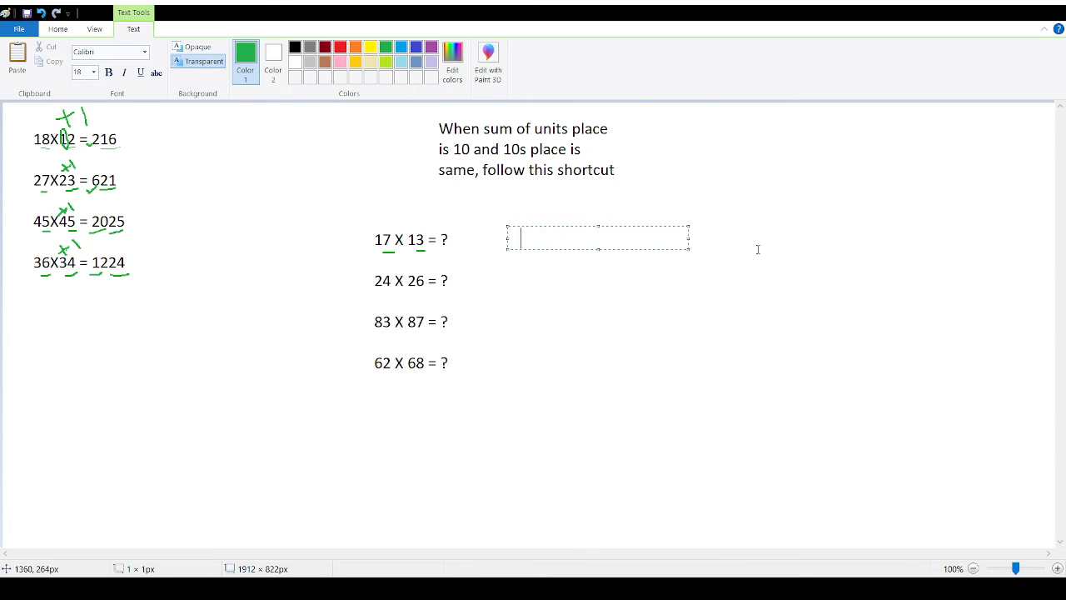
pyautogui.write('21')
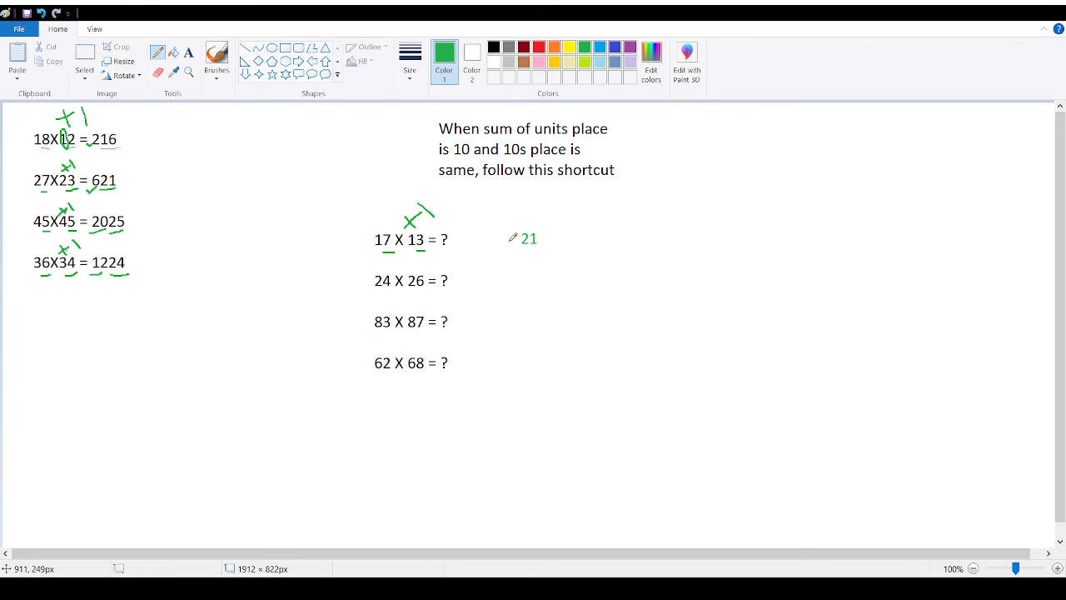
# - Hand-write green marks and the answer beside the 24 X 26 example
pyautogui.moveTo(513, 242); pyautogui.dragTo(541, 254)
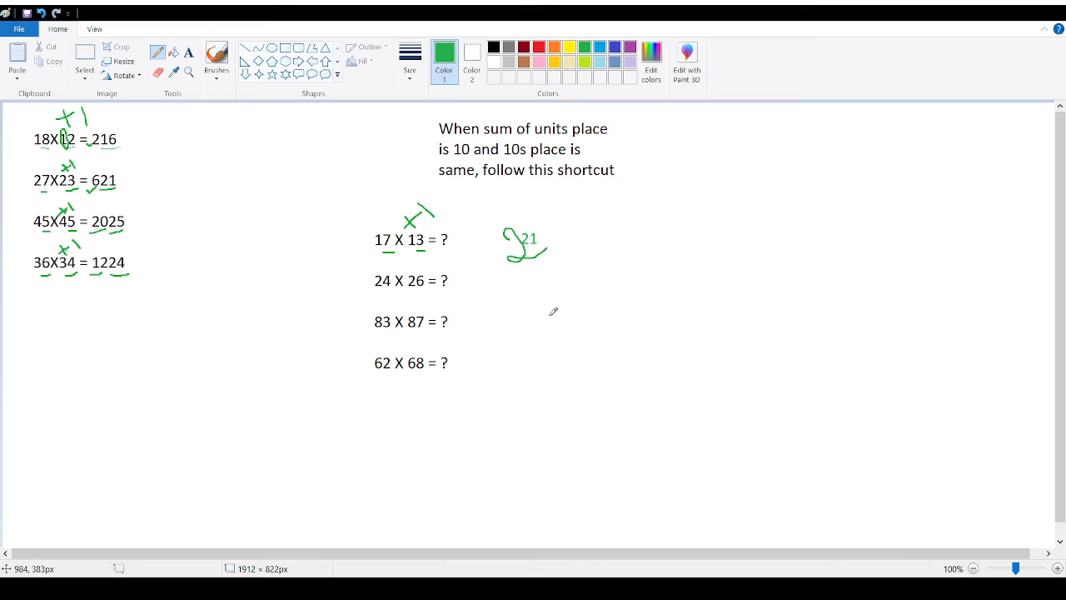
pyautogui.moveTo(521, 275)
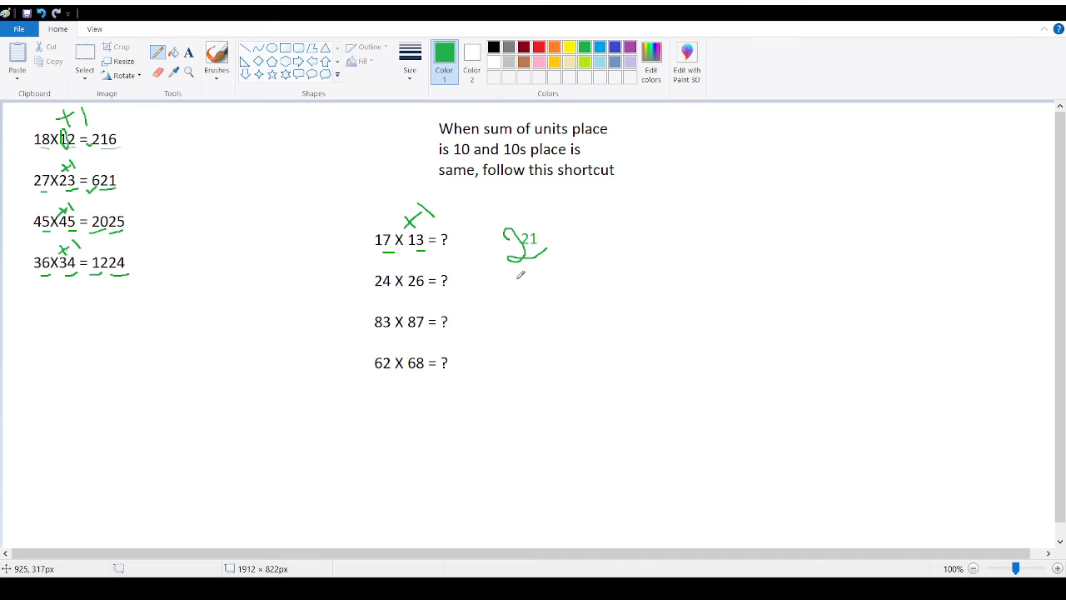
pyautogui.moveTo(395, 287)
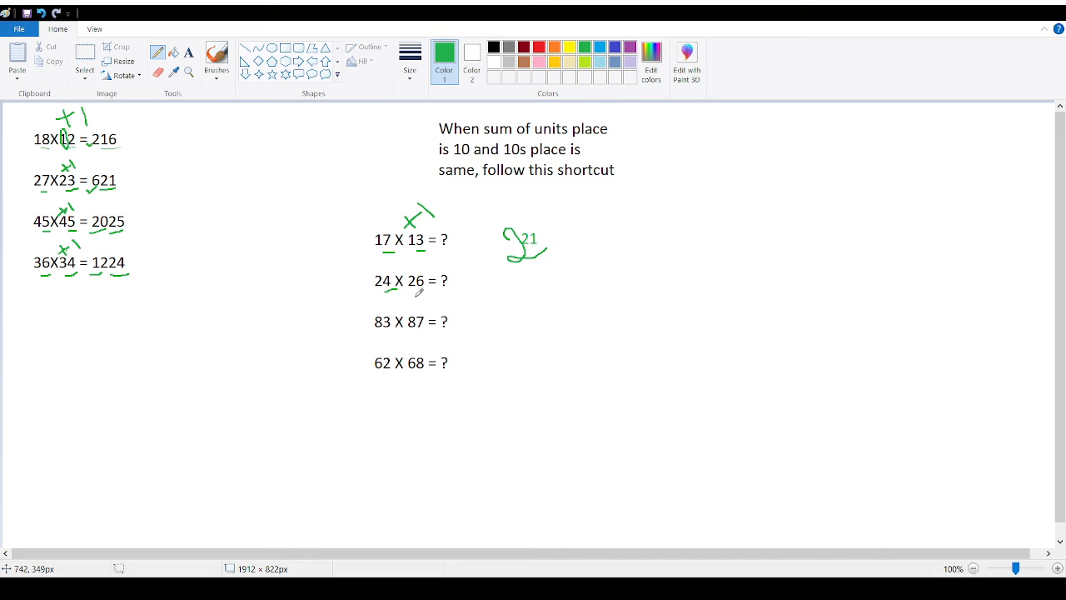
pyautogui.moveTo(604, 272)
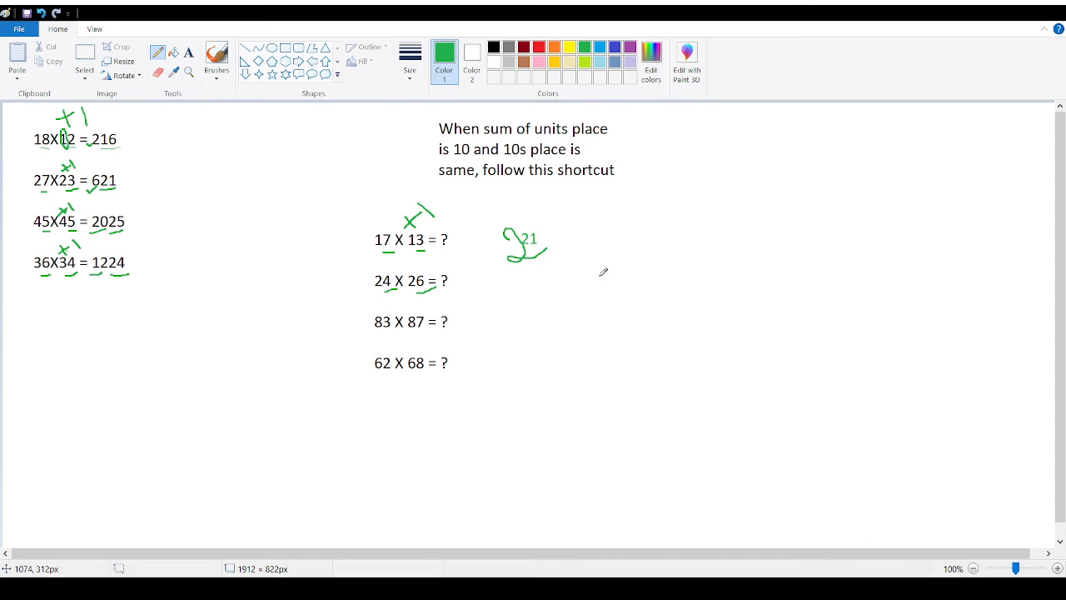
pyautogui.moveTo(595, 267); pyautogui.dragTo(653, 295)
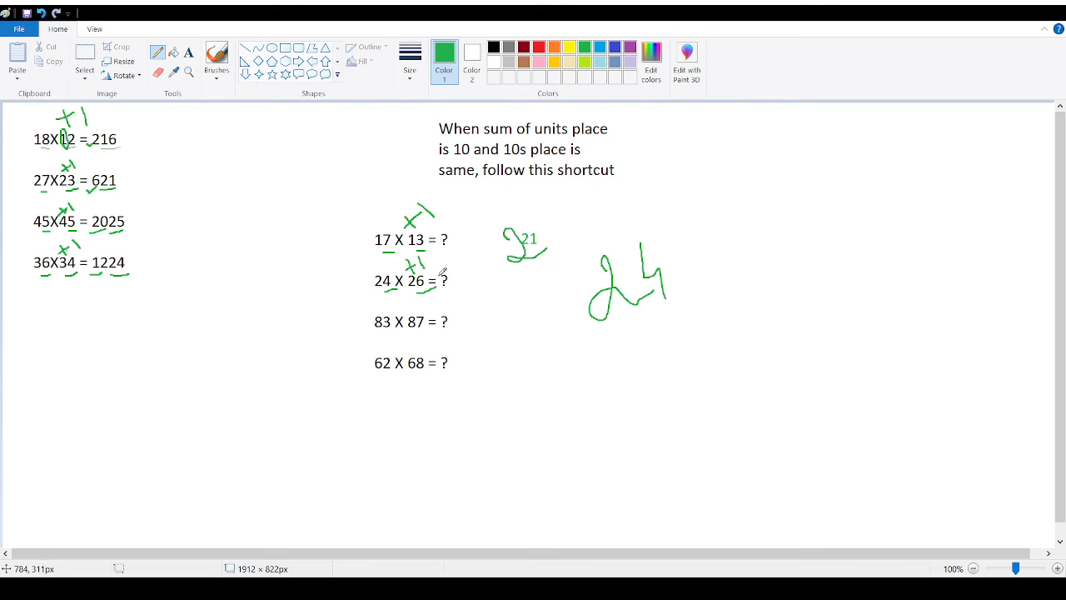
pyautogui.moveTo(579, 267); pyautogui.dragTo(554, 321)
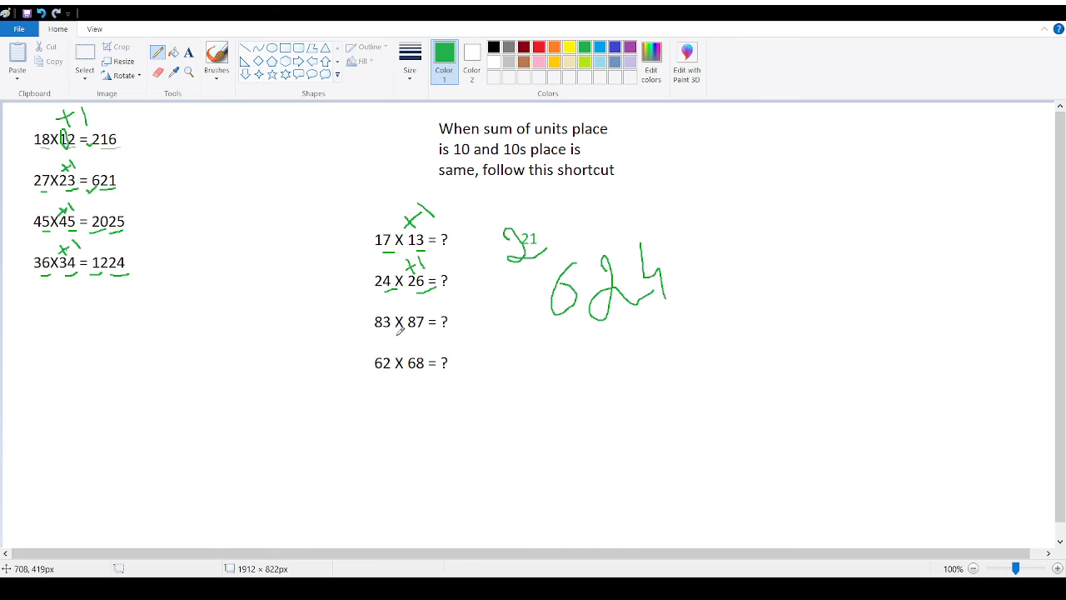
# - Underline 83 X 87 and hand-write its answer 7221 beneath 624
pyautogui.moveTo(383, 333); pyautogui.dragTo(429, 329)
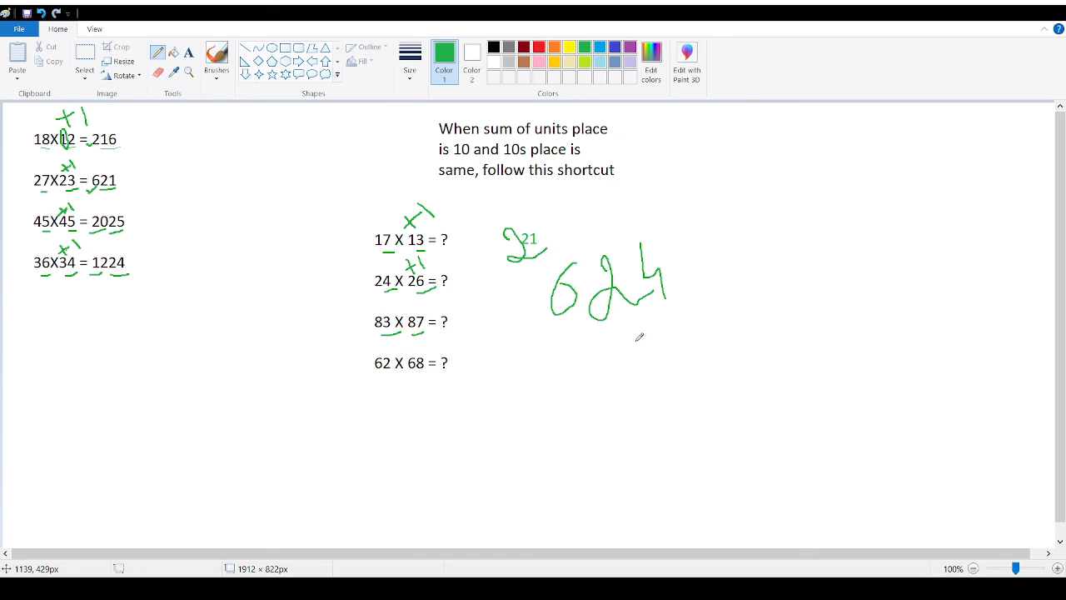
pyautogui.moveTo(645, 320); pyautogui.dragTo(688, 358)
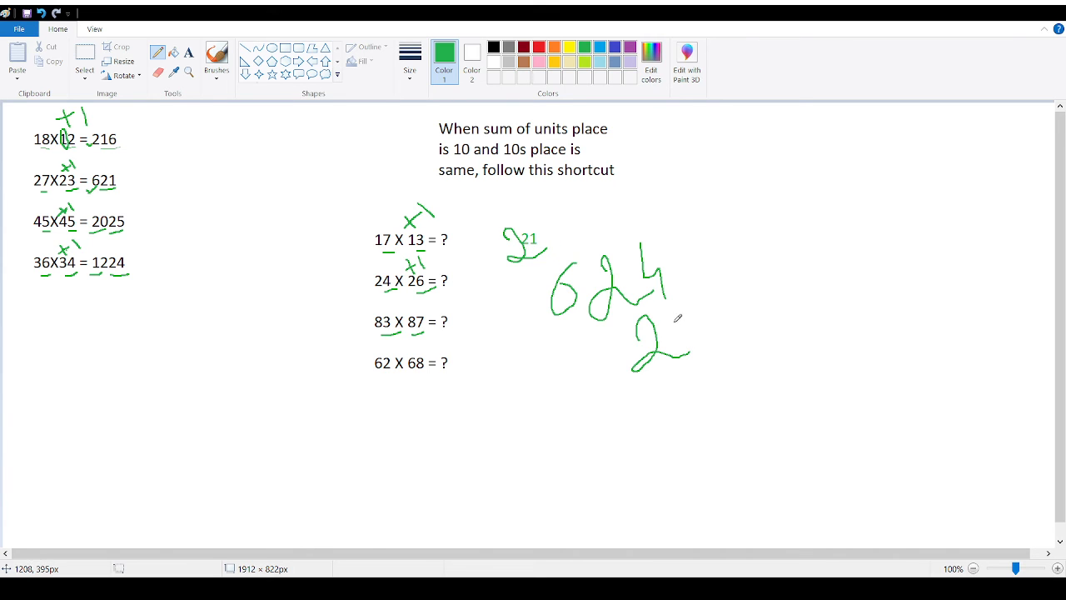
pyautogui.moveTo(678, 314); pyautogui.dragTo(675, 341)
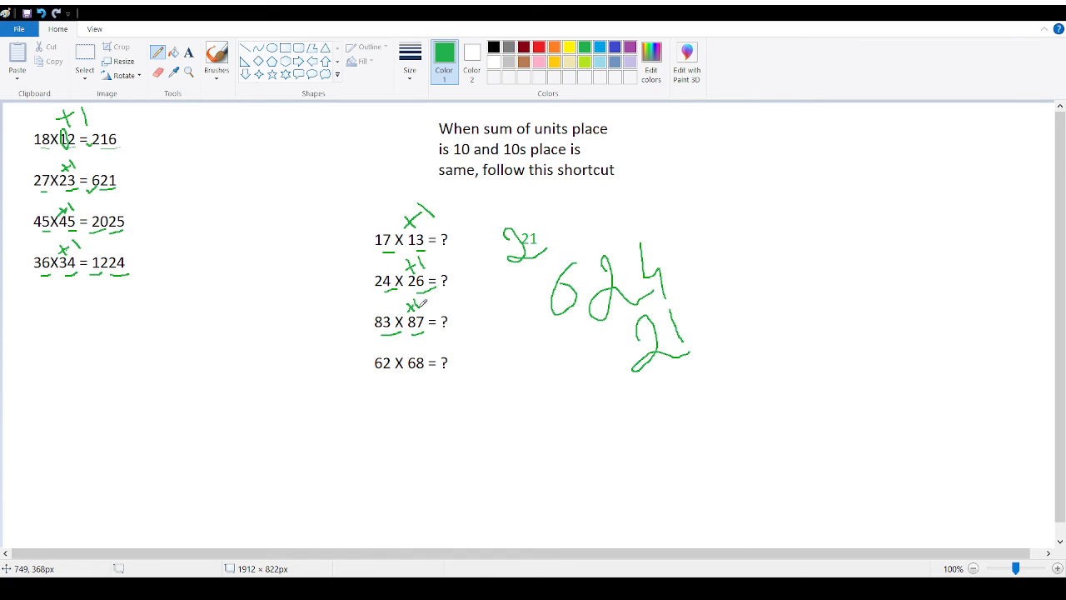
pyautogui.moveTo(560, 334); pyautogui.dragTo(578, 360)
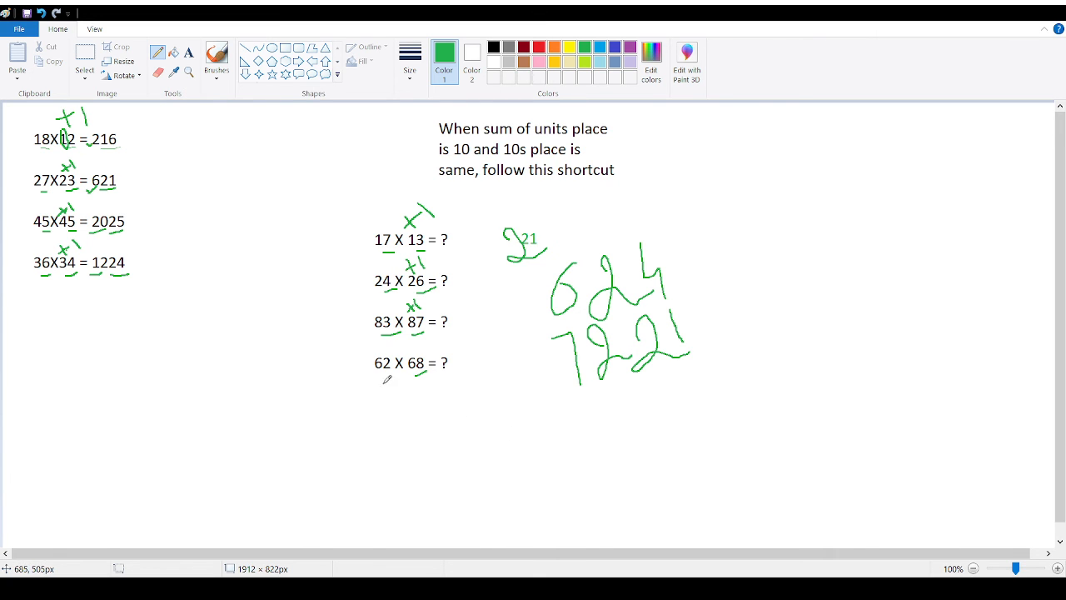
pyautogui.moveTo(543, 407)
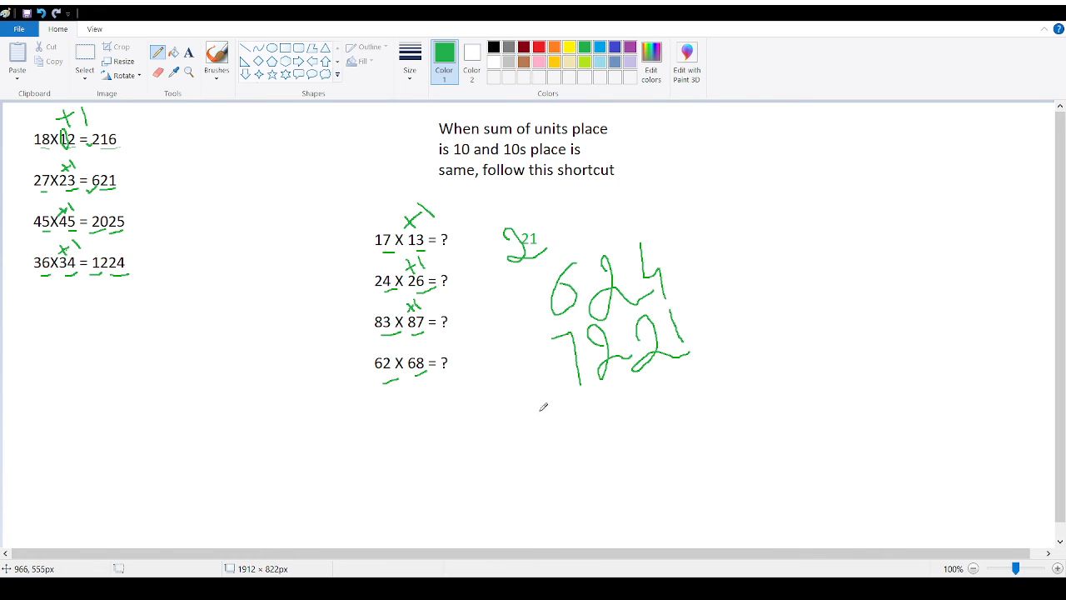
# - Hand-write 4216 for 62 X 68, mark +1 above it, and underline the answer
pyautogui.moveTo(540, 404); pyautogui.dragTo(535, 427)
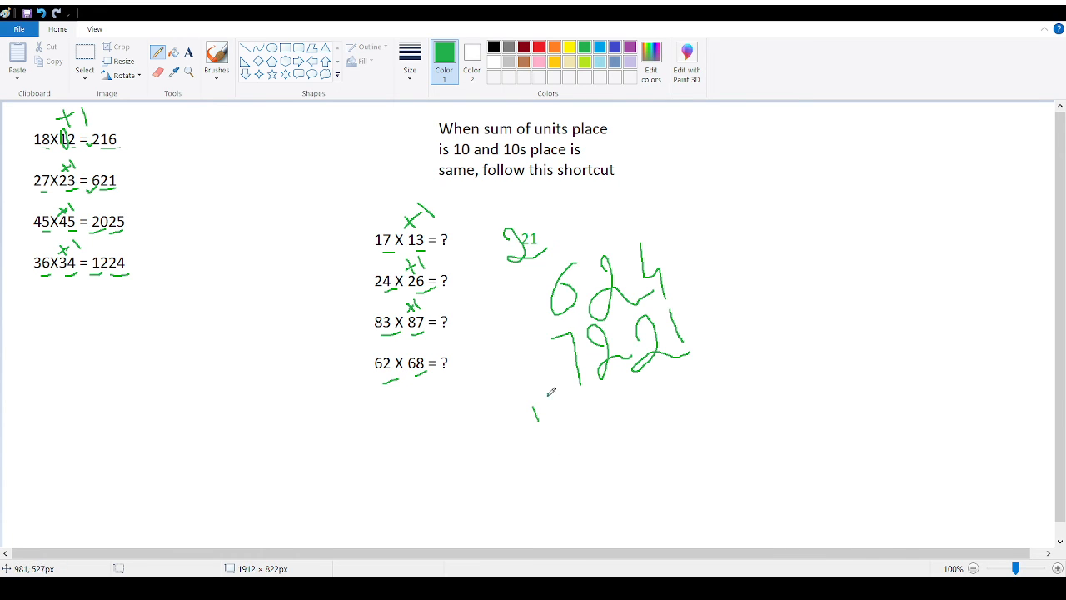
pyautogui.moveTo(554, 391); pyautogui.dragTo(549, 425)
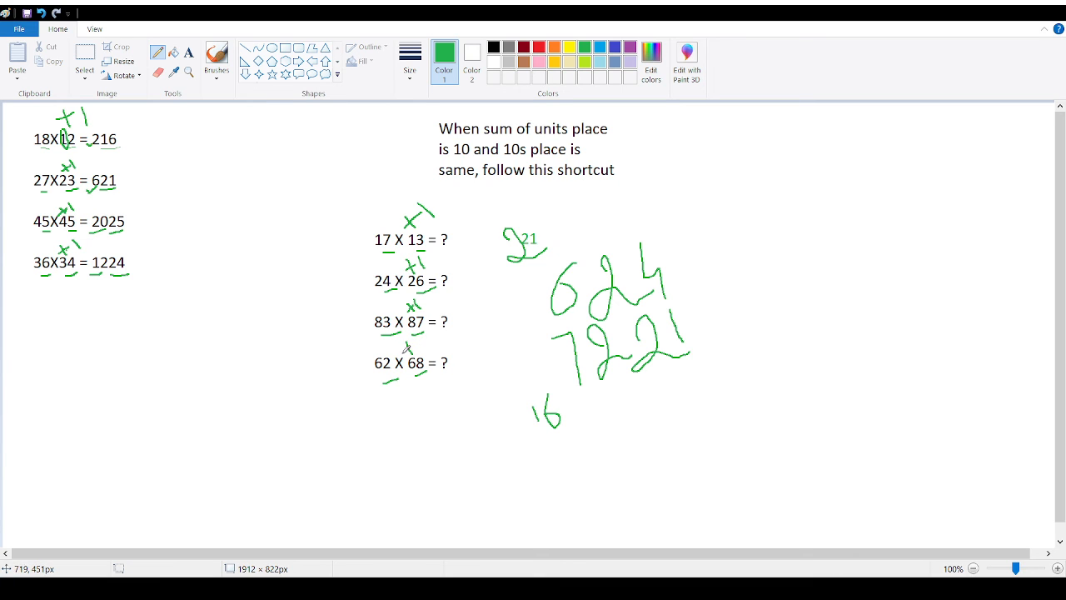
pyautogui.moveTo(408, 350); pyautogui.dragTo(433, 337)
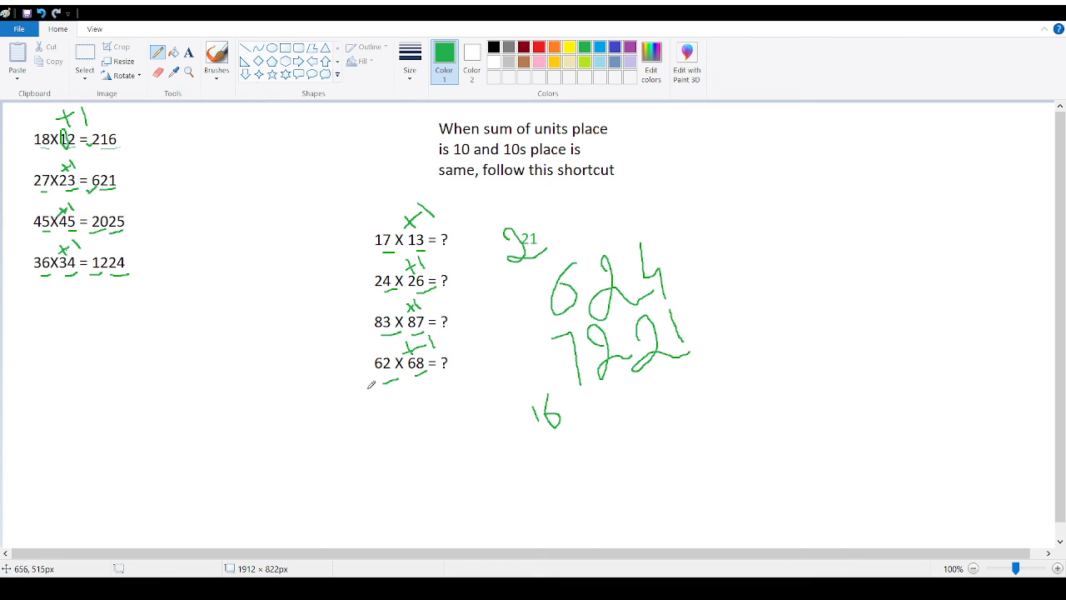
pyautogui.moveTo(481, 415); pyautogui.dragTo(483, 441)
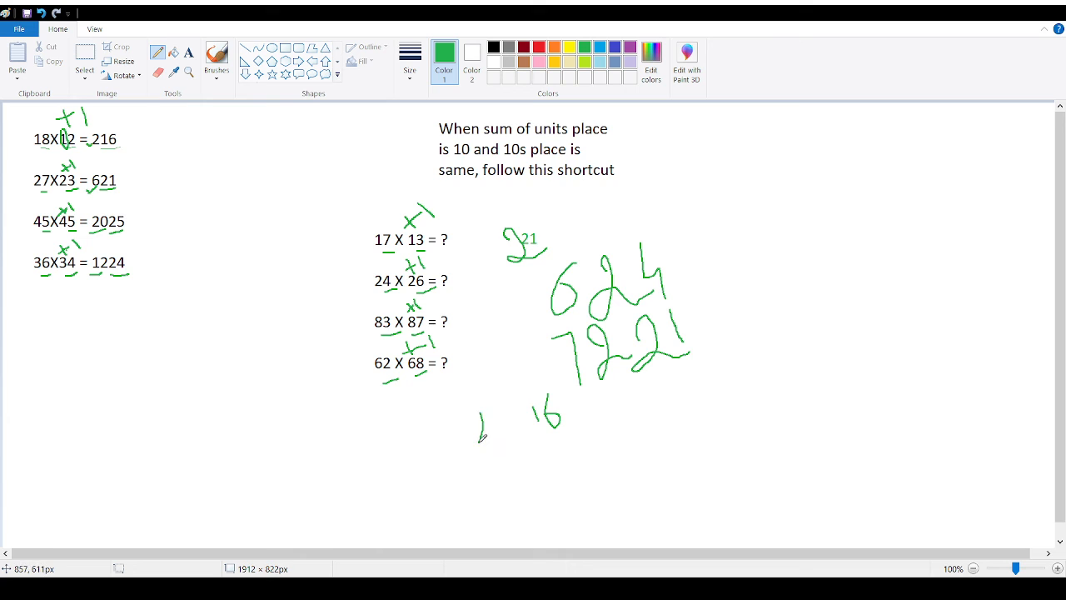
pyautogui.moveTo(481, 420); pyautogui.dragTo(500, 450)
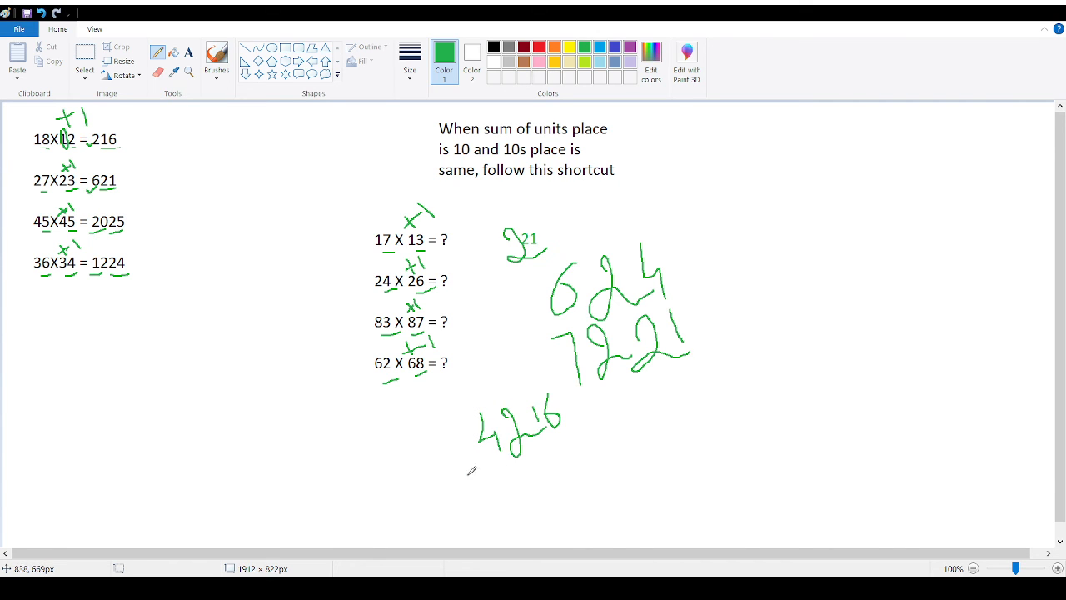
pyautogui.moveTo(470, 473); pyautogui.dragTo(632, 429)
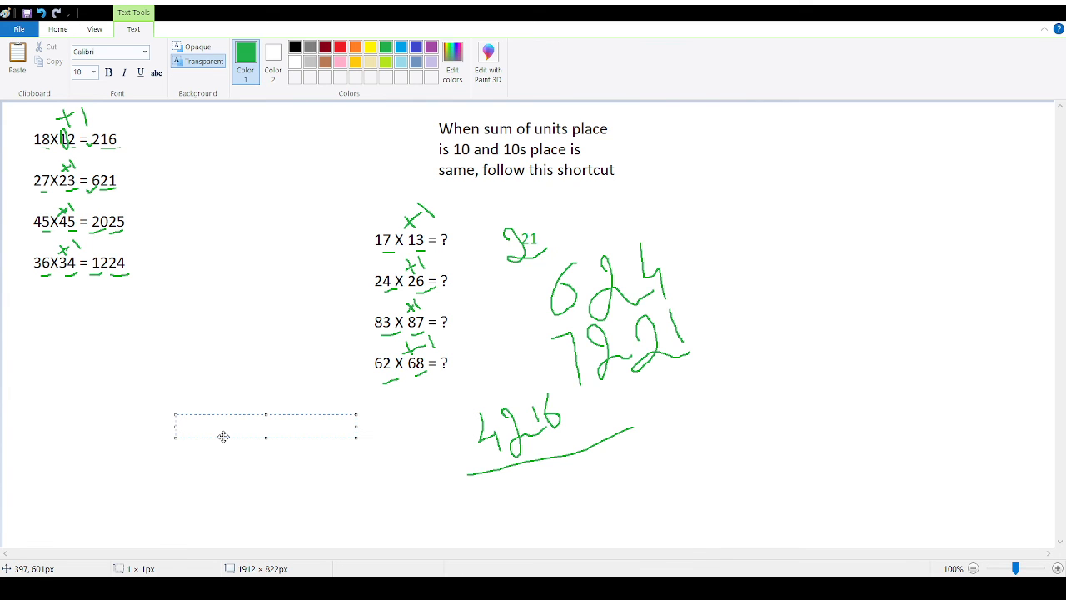
# - Type '61 X 69 =' in green below the examples, starting the answer with 09
pyautogui.write('6')
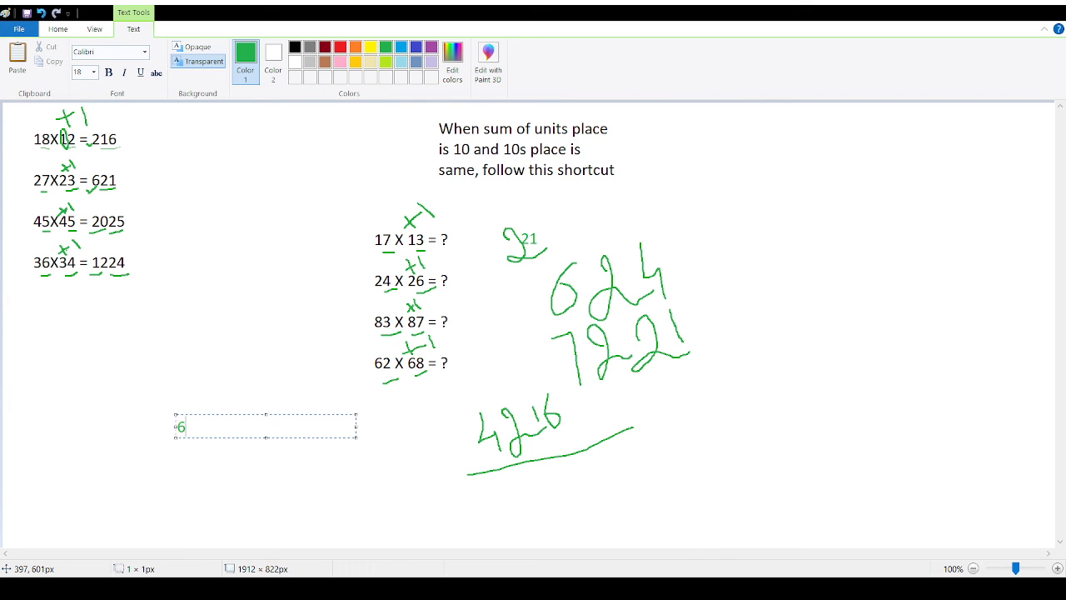
pyautogui.write('1 X')
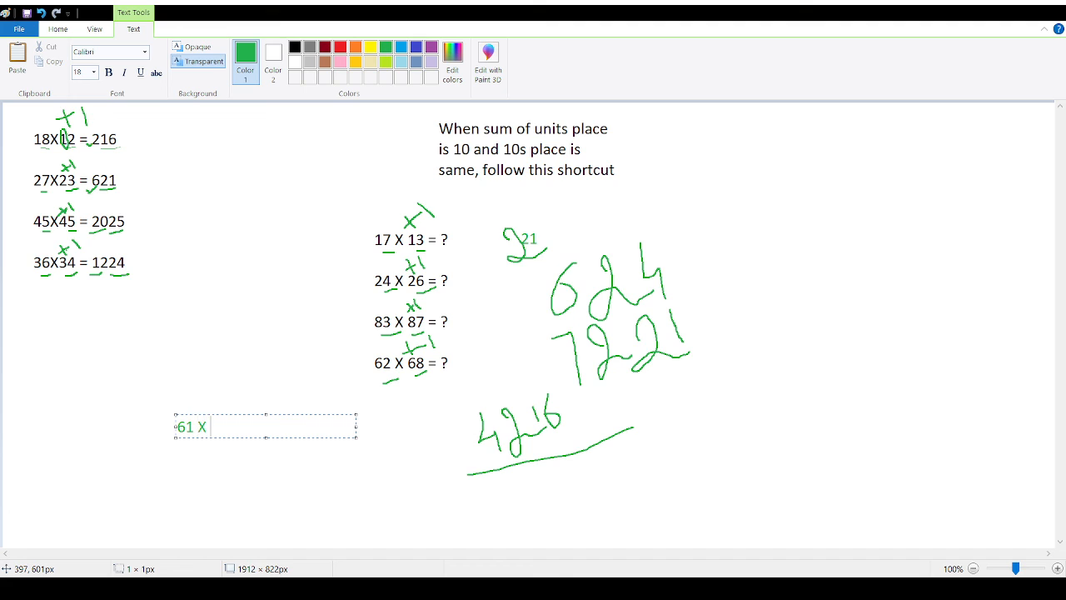
pyautogui.write('69 =')
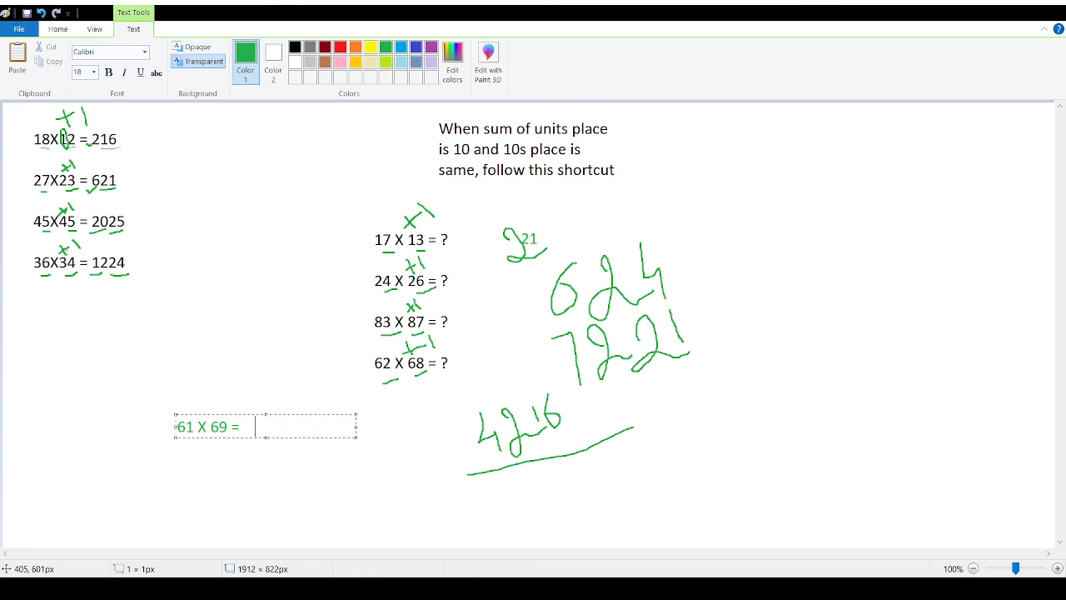
pyautogui.write('0')
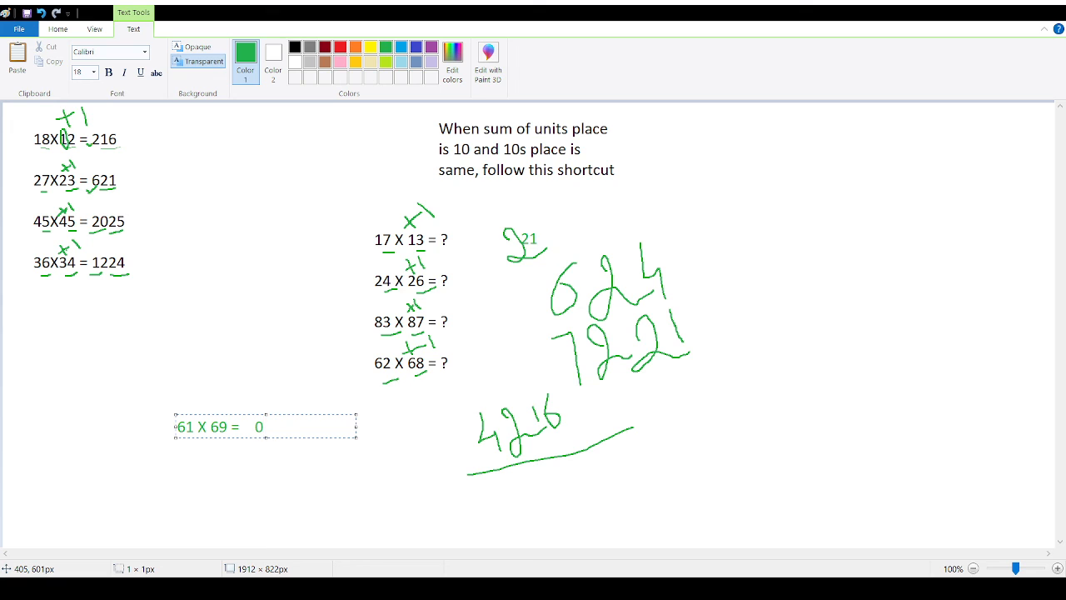
pyautogui.write('9')
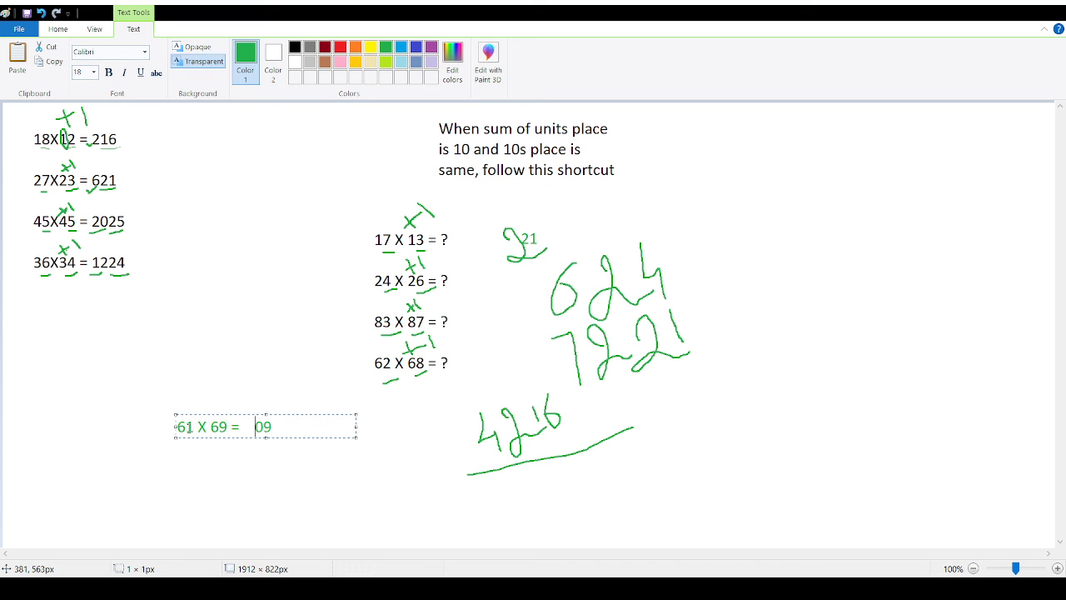
pyautogui.moveTo(236, 450)
pyautogui.write('42')
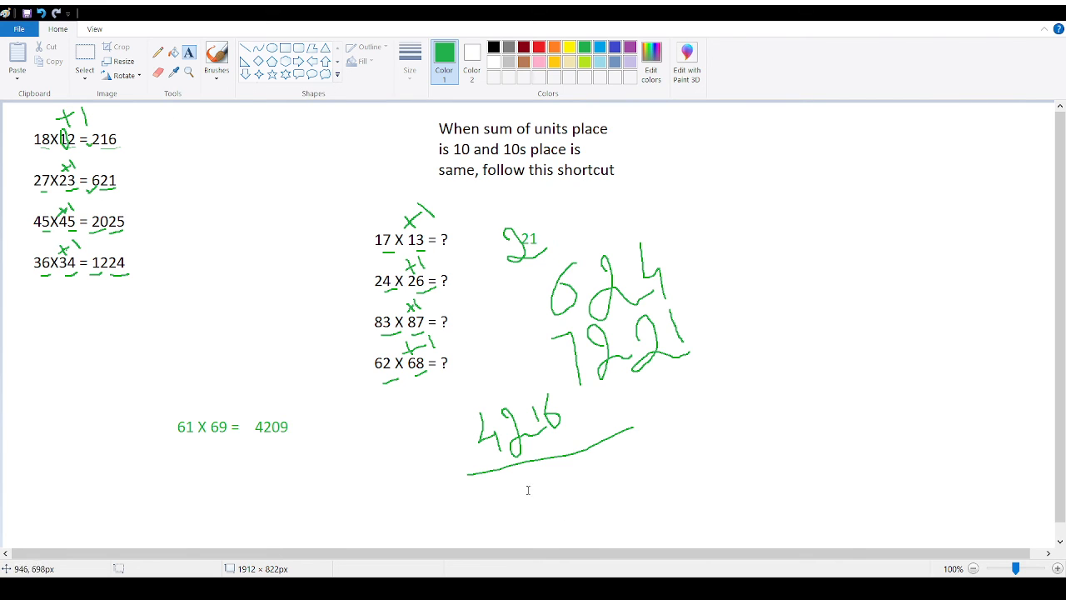
pyautogui.moveTo(236, 350)
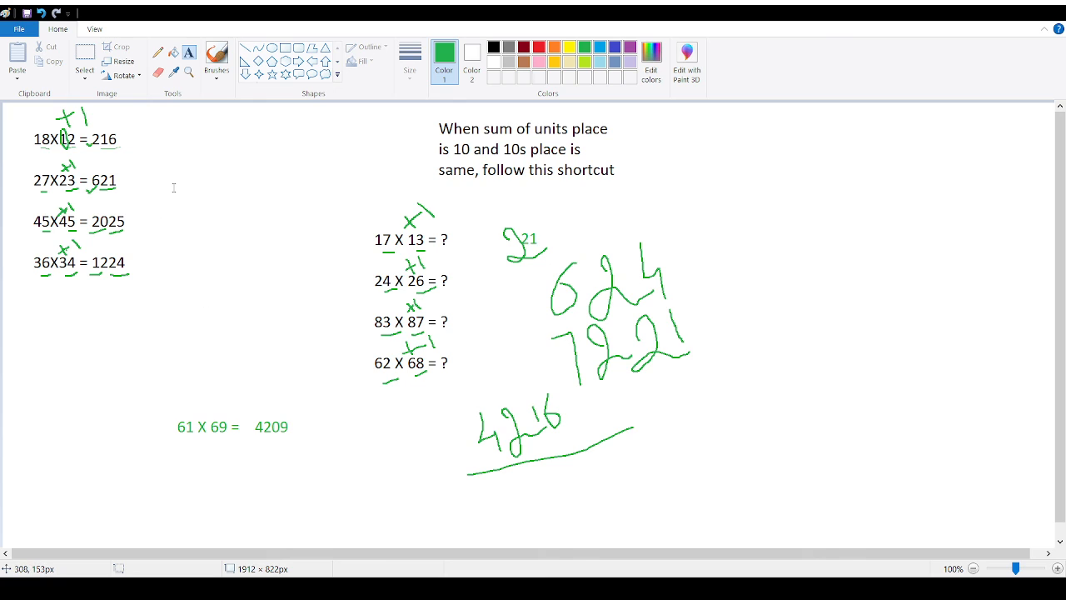
pyautogui.moveTo(240, 253)
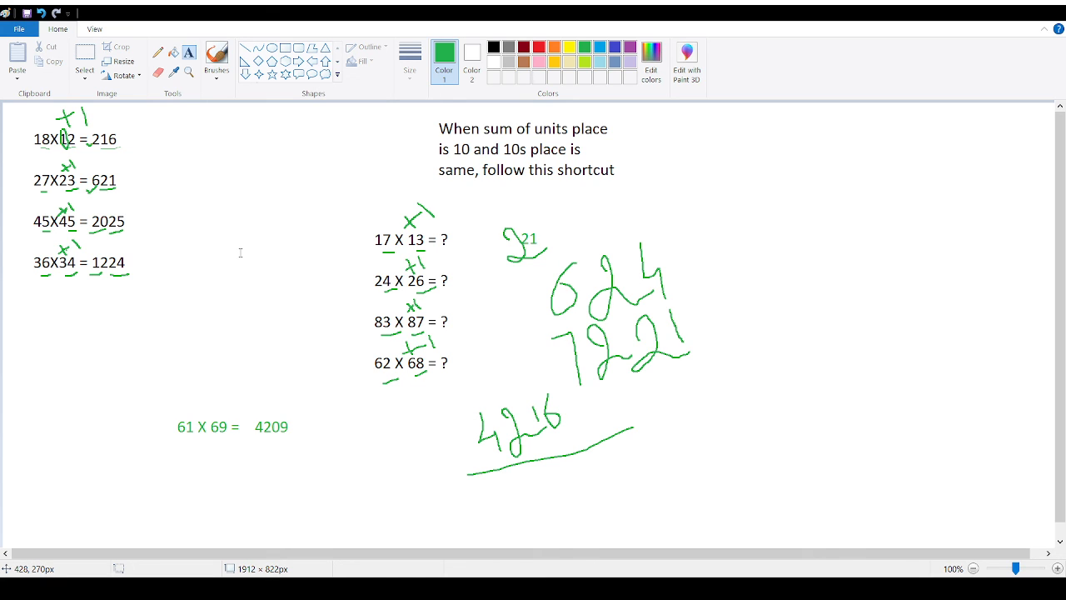